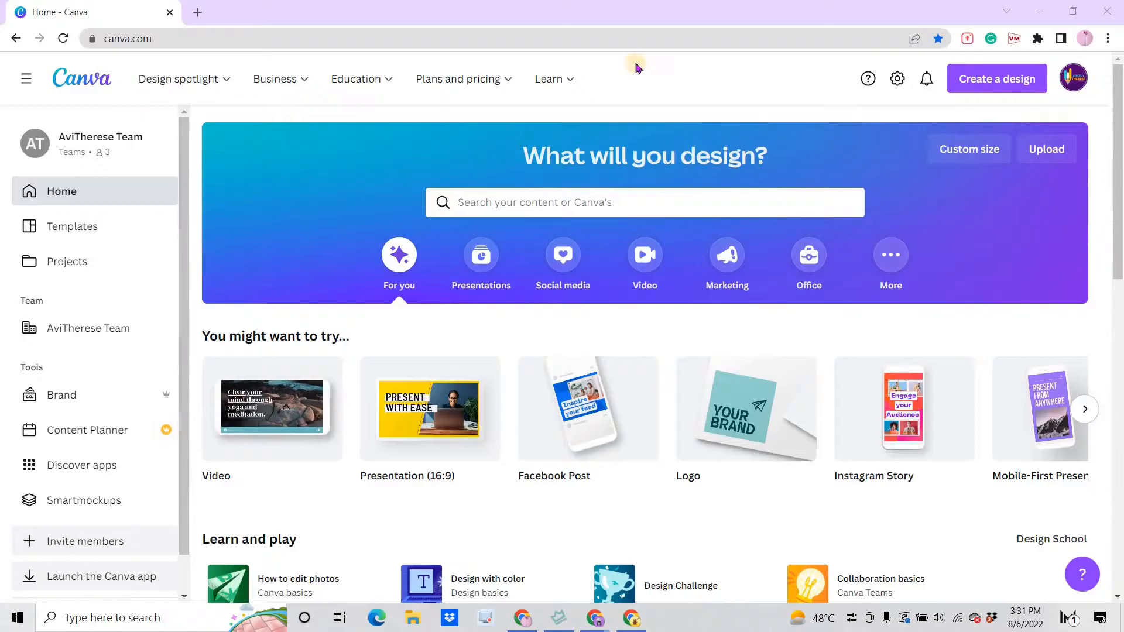
mouse_move(250, 434)
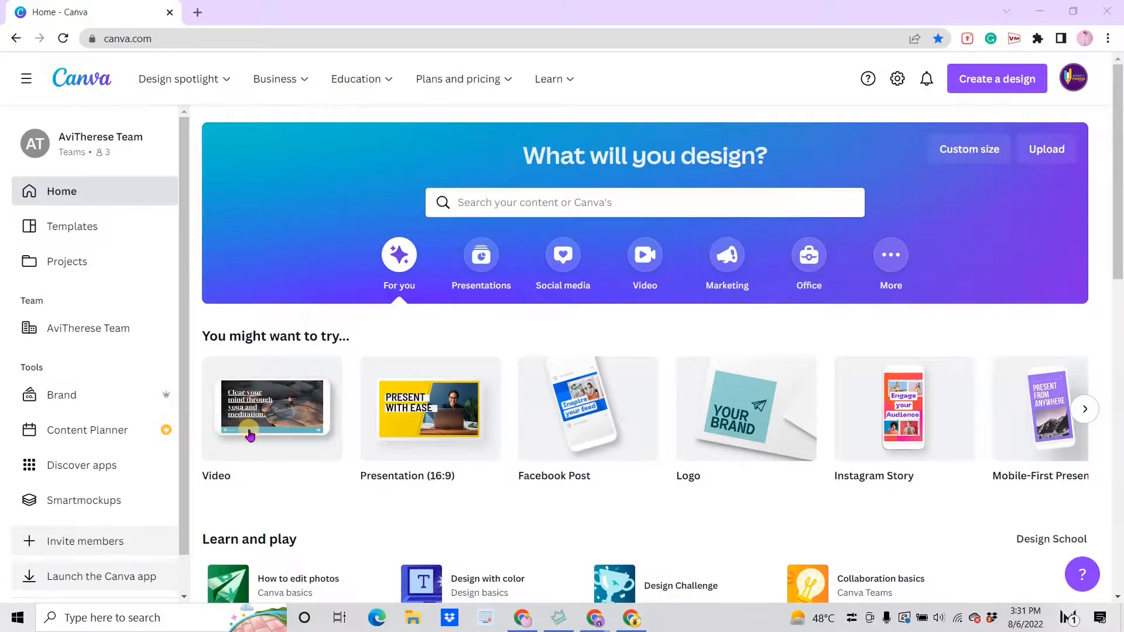
- Start a new video design and browse 'countdown timer' video results to the blue 30s circular timer
left_click(272, 409)
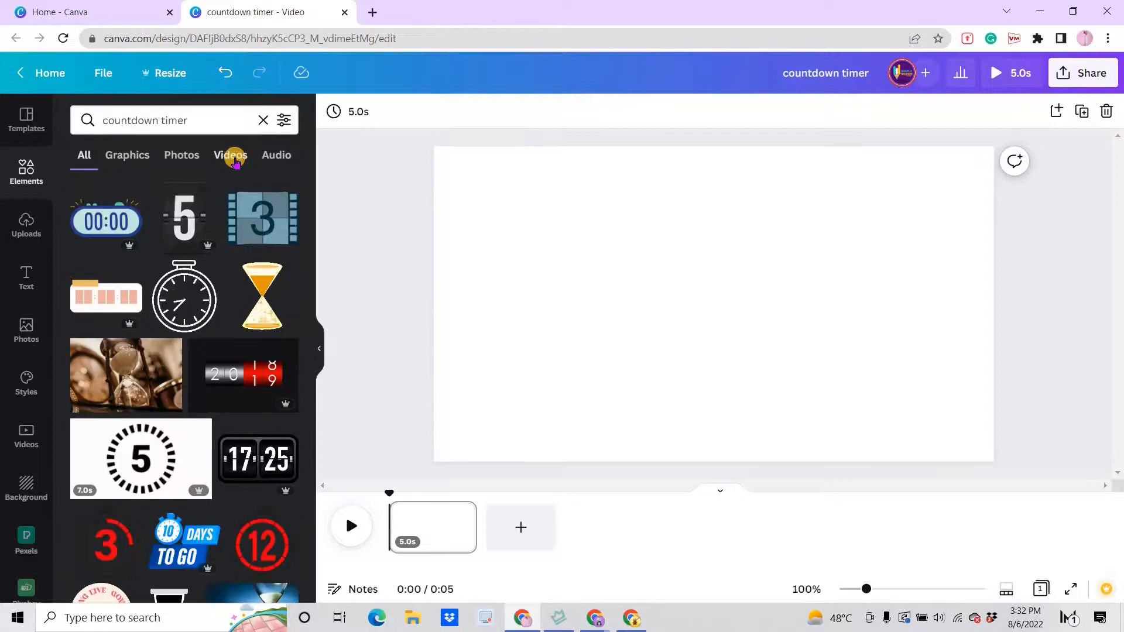
left_click(230, 154)
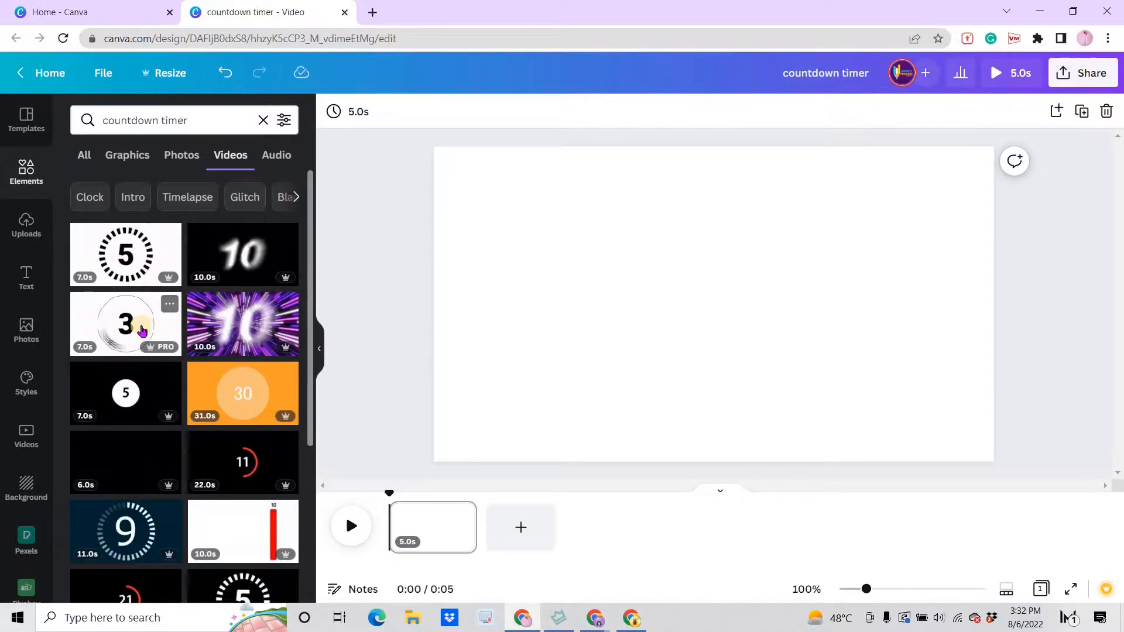
scroll("down", 3)
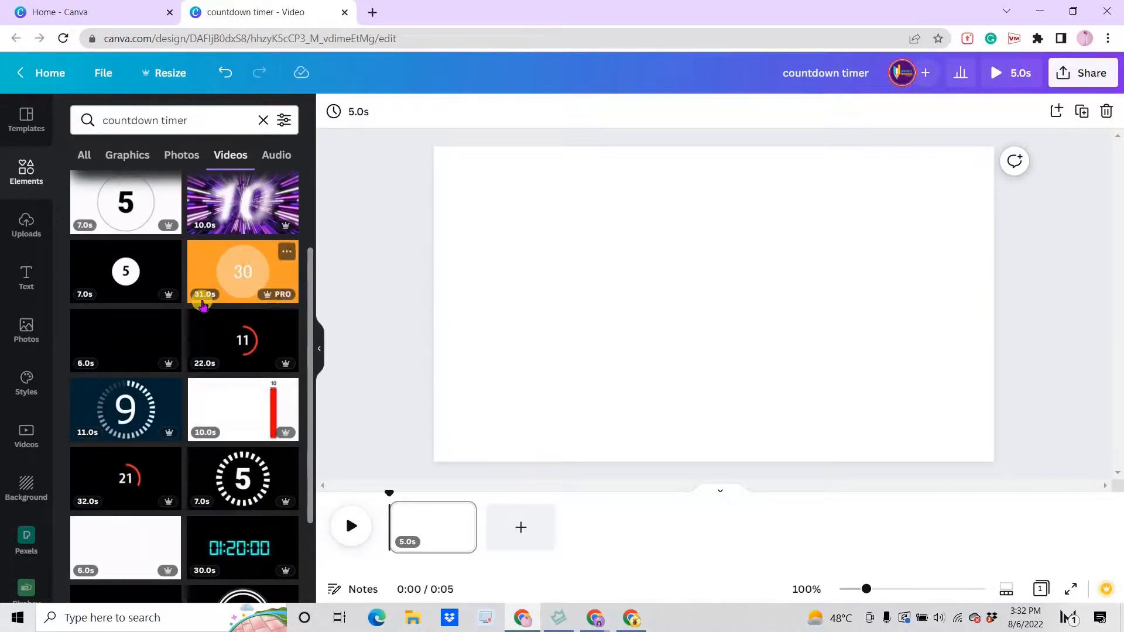
scroll("down", 3)
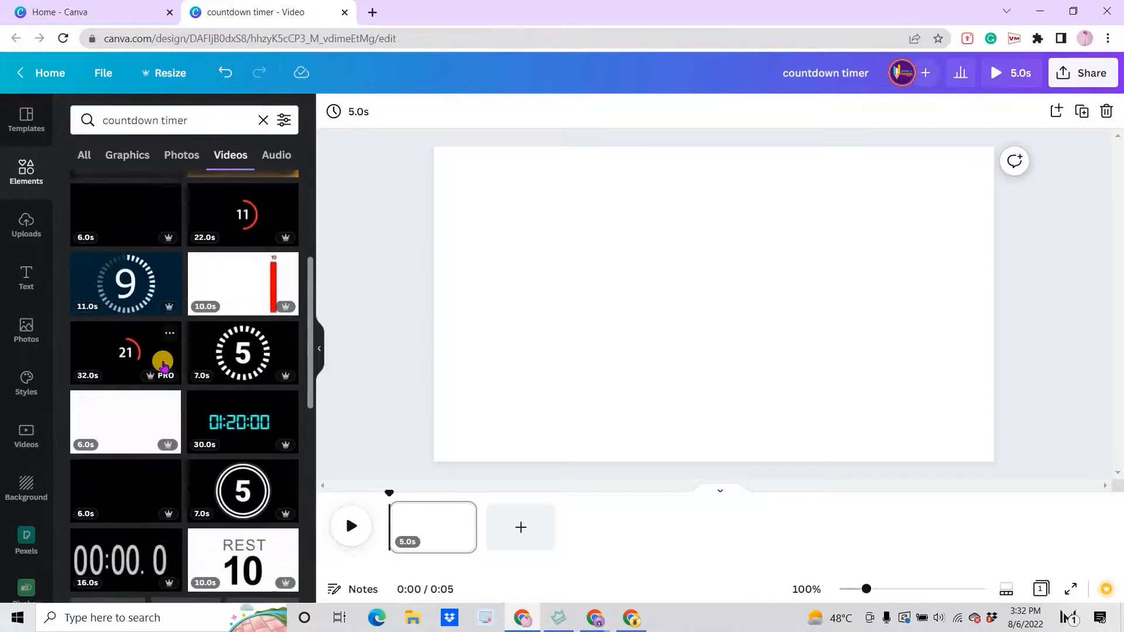
scroll("down", 3)
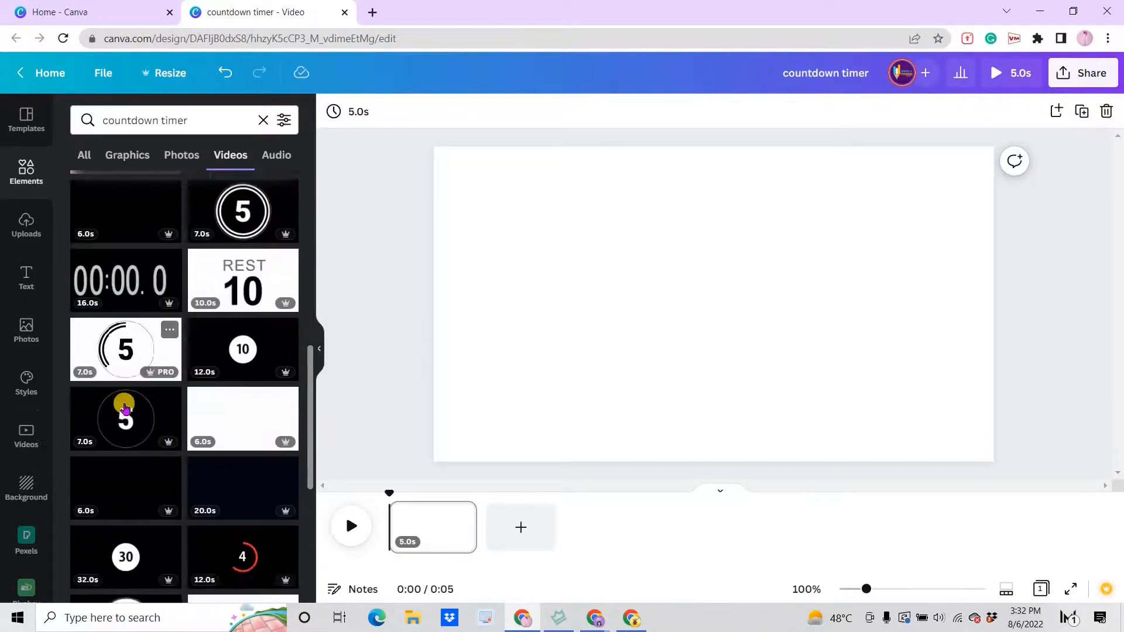
scroll("down", 3)
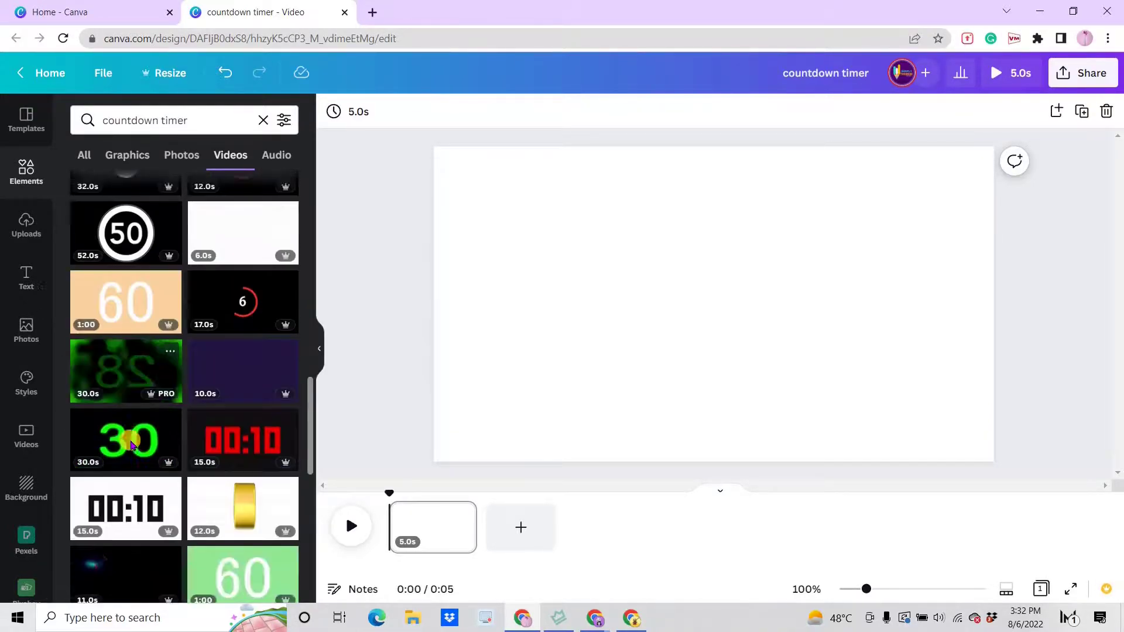
scroll("down", 3)
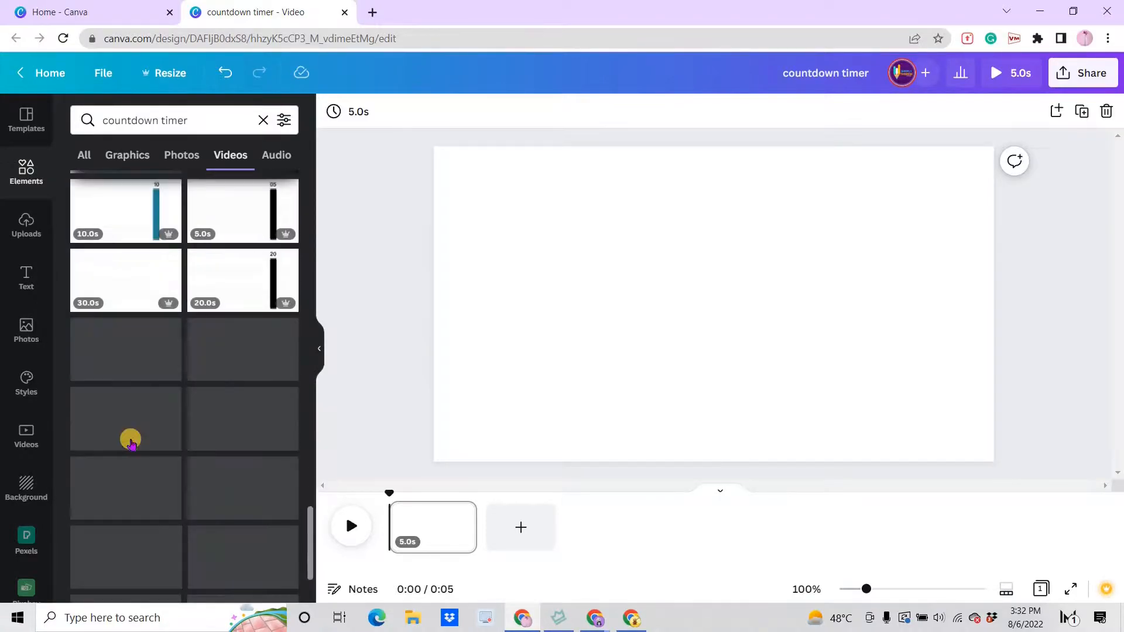
scroll("down", 3)
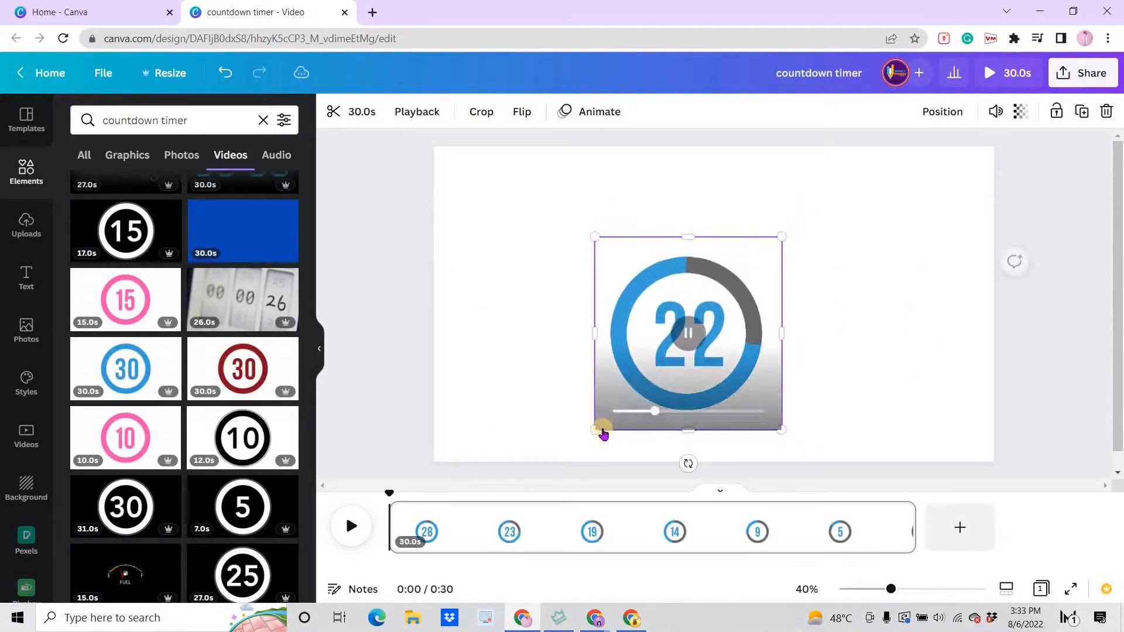
- Colour the page background light purple from the brand palette, then reselect the timer clip
left_click(941, 111)
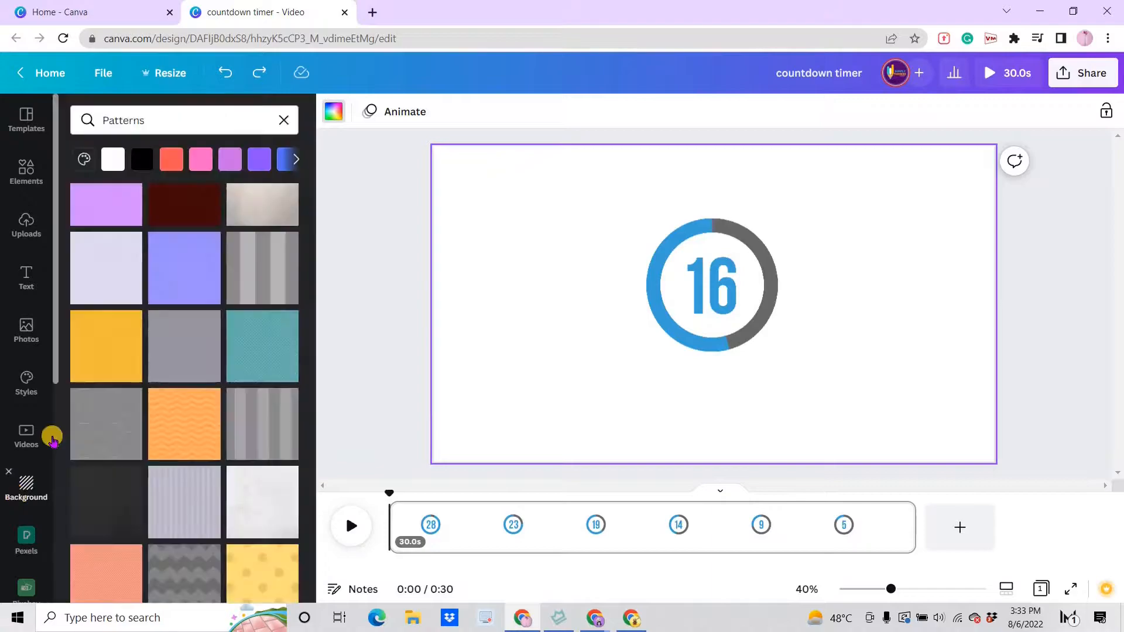
left_click(283, 119)
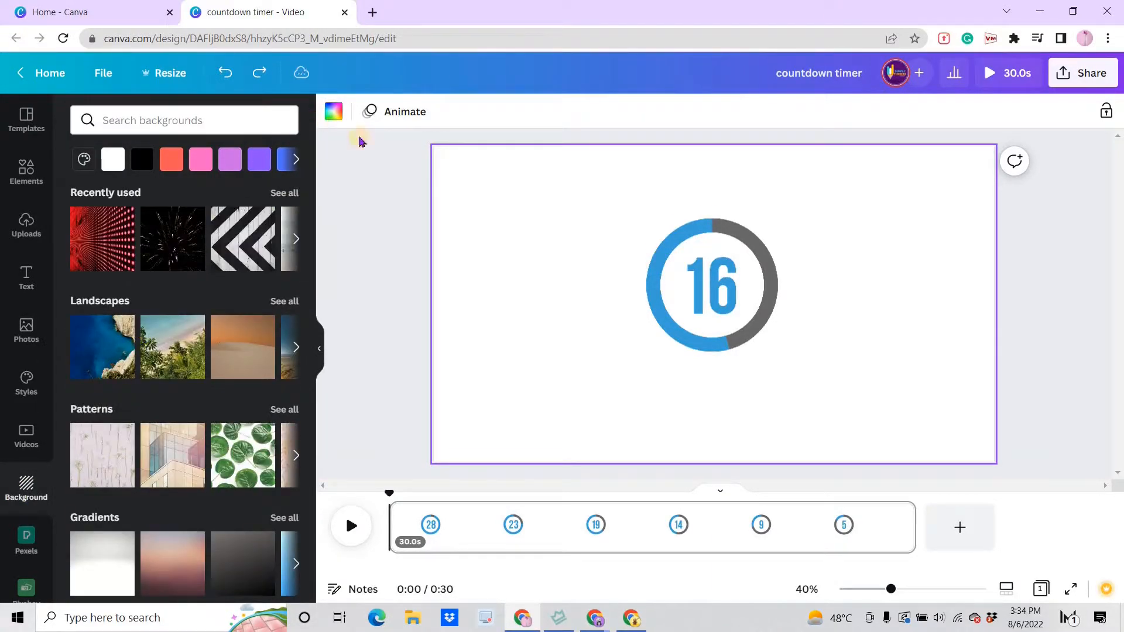
left_click(332, 111)
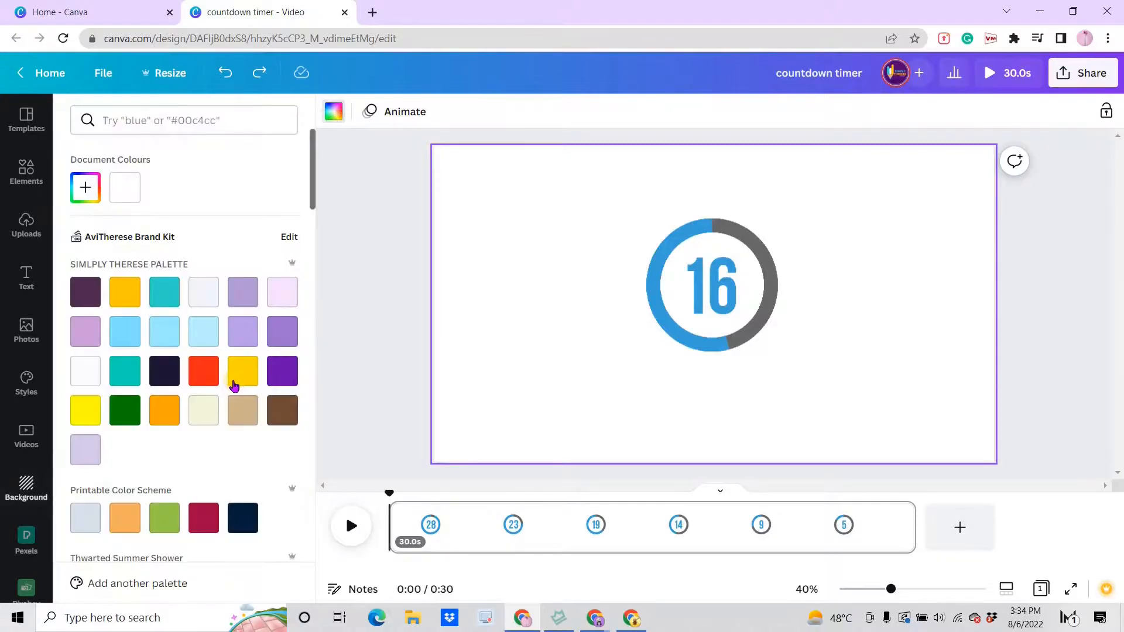
left_click(85, 331)
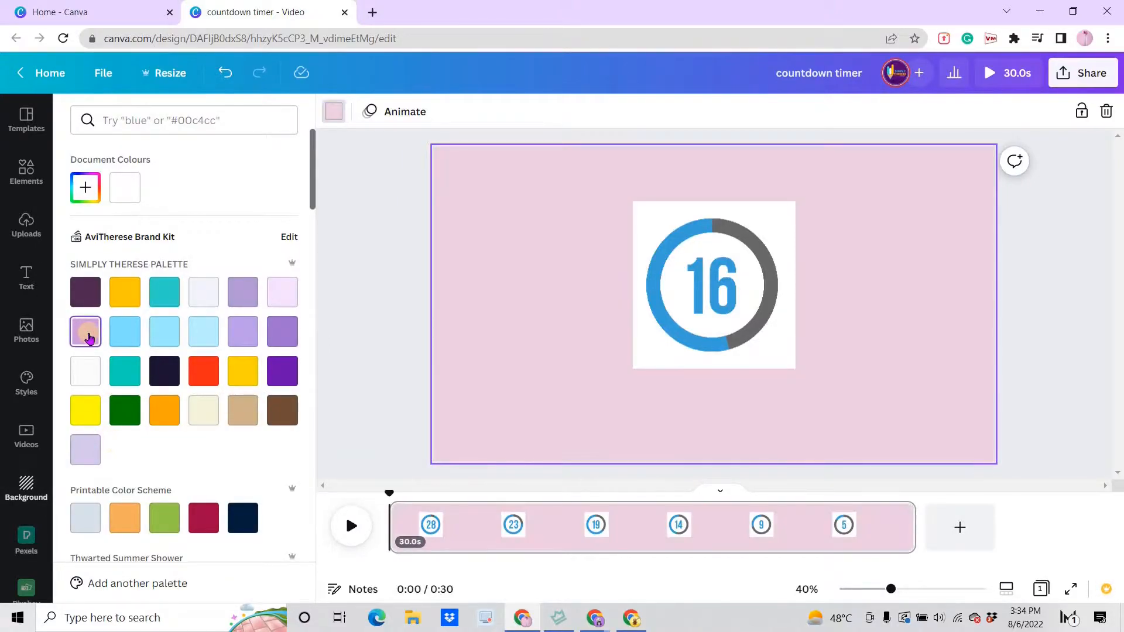
left_click(84, 332)
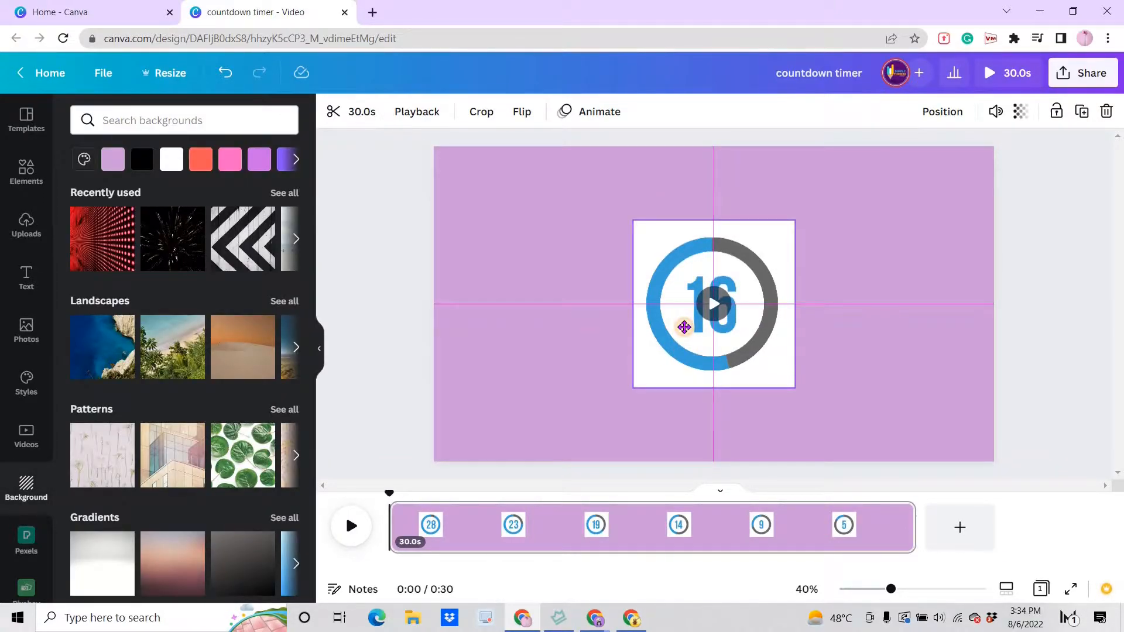
left_click(713, 303)
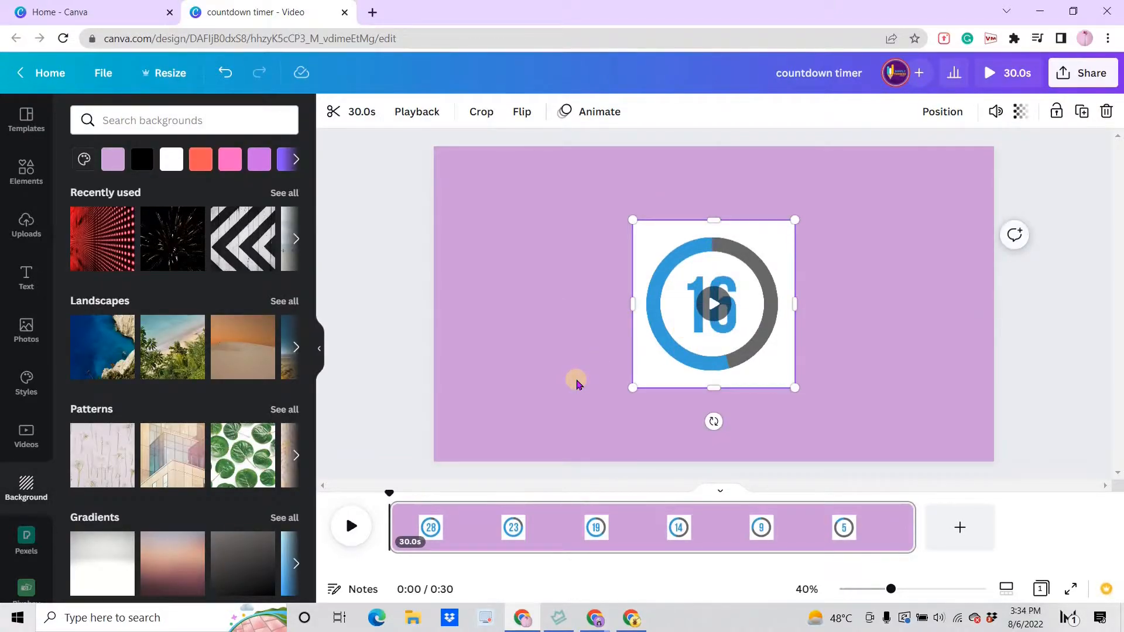
mouse_move(763, 337)
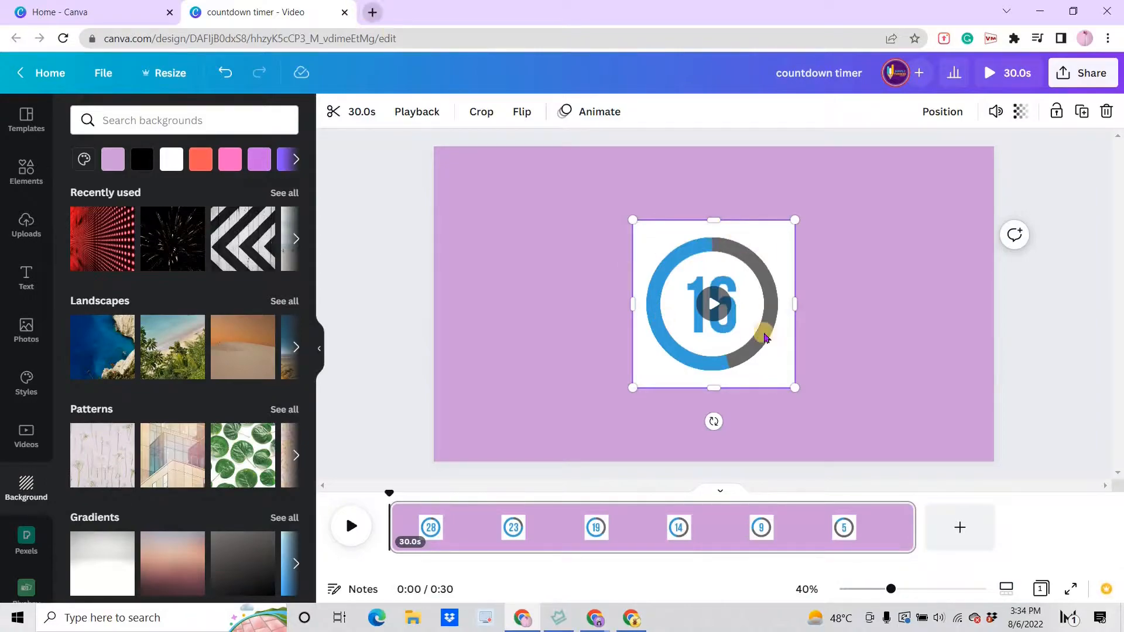
mouse_move(187, 237)
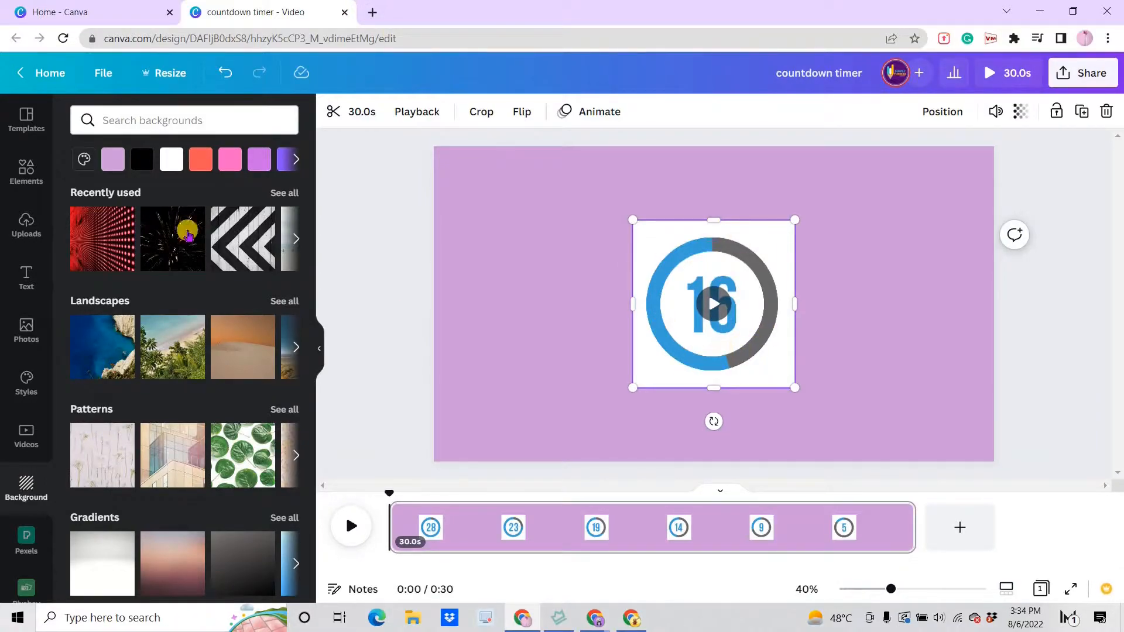
- Search 'countdown timer' again and drag the timer clip to the centre of the purple page
type("countdown timer")
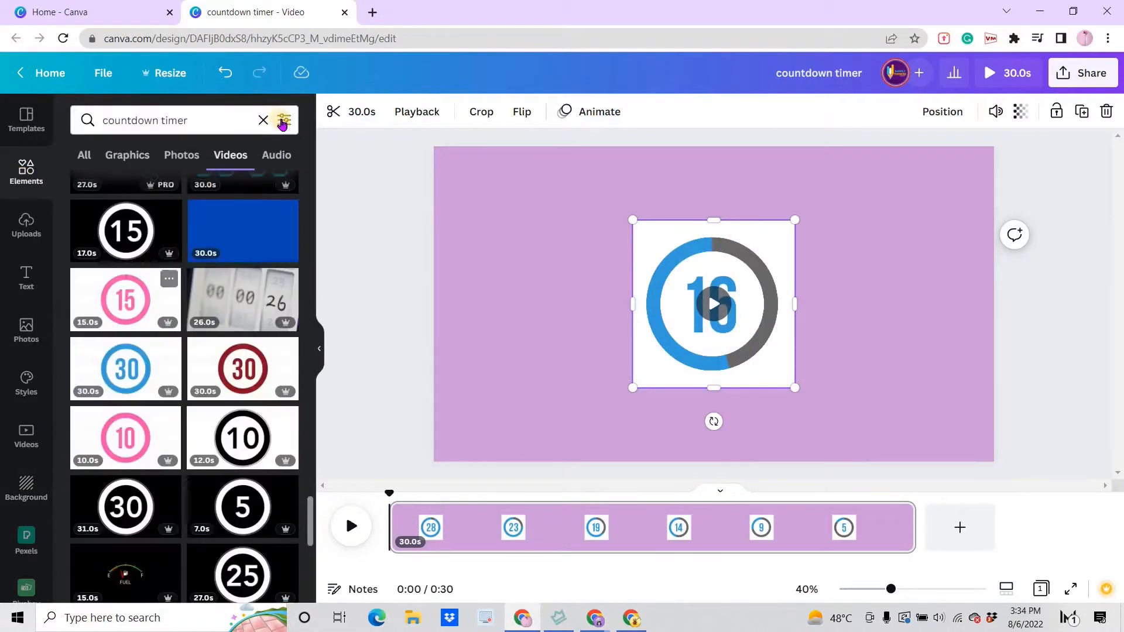
left_click(264, 119)
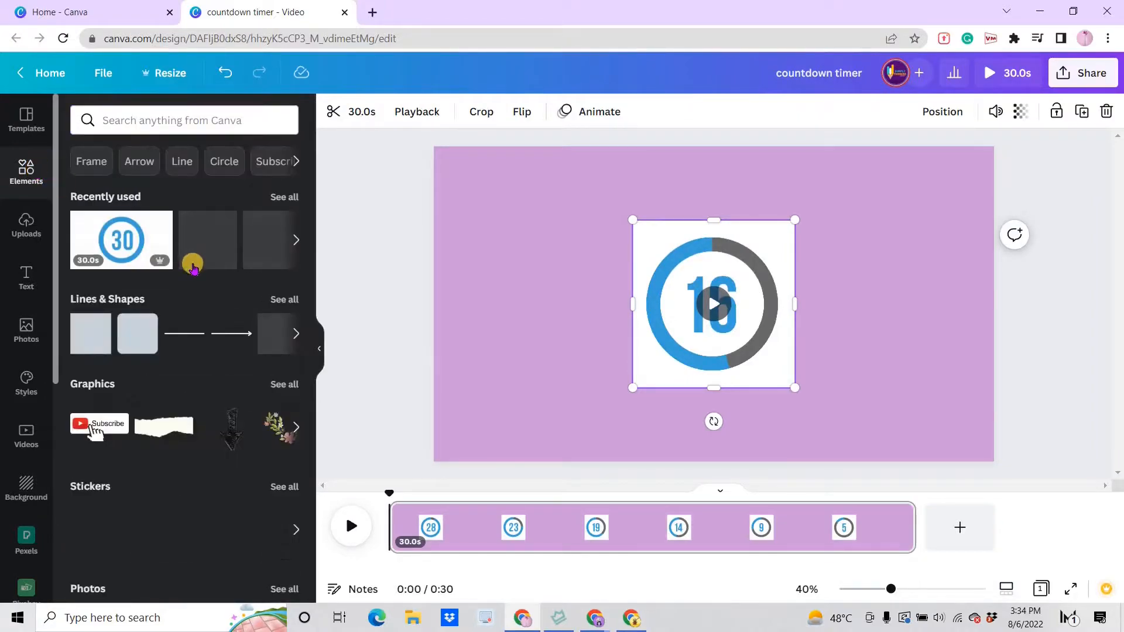
scroll("down", 3)
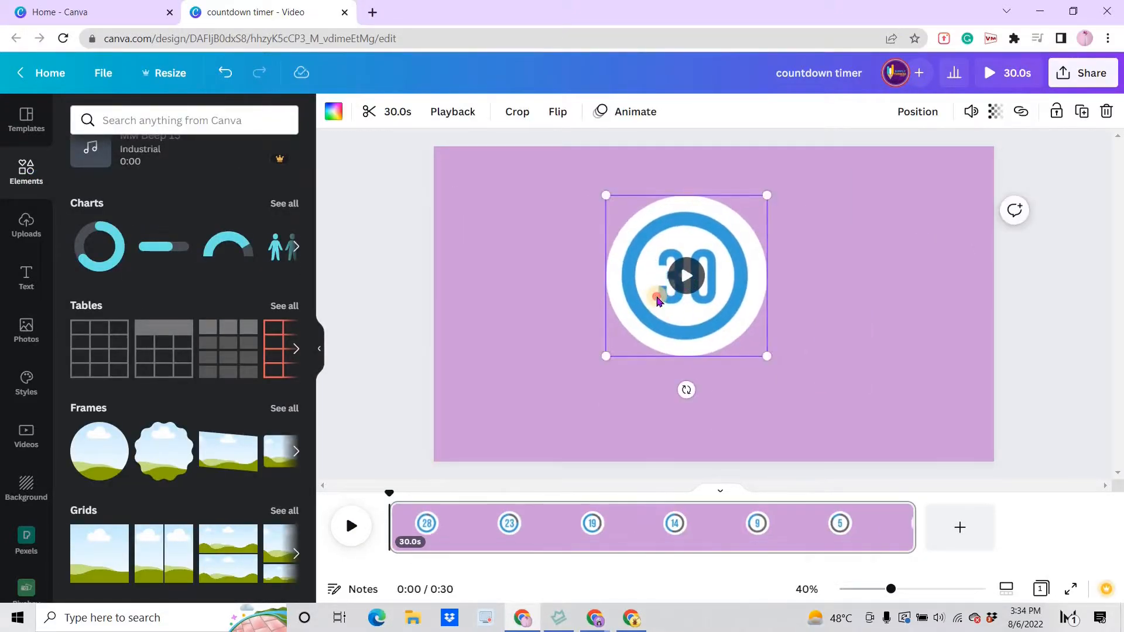
left_click(516, 111)
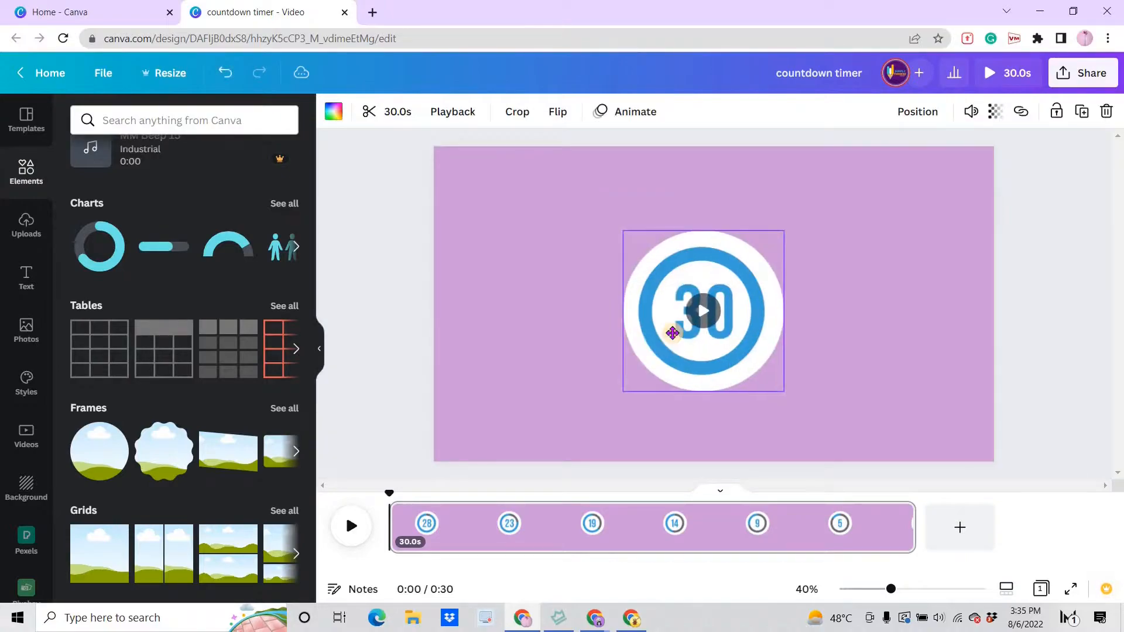
- Search 'animated elements blob gradient', add blob and dot graphics, and show all recommended stickers
left_click(182, 119)
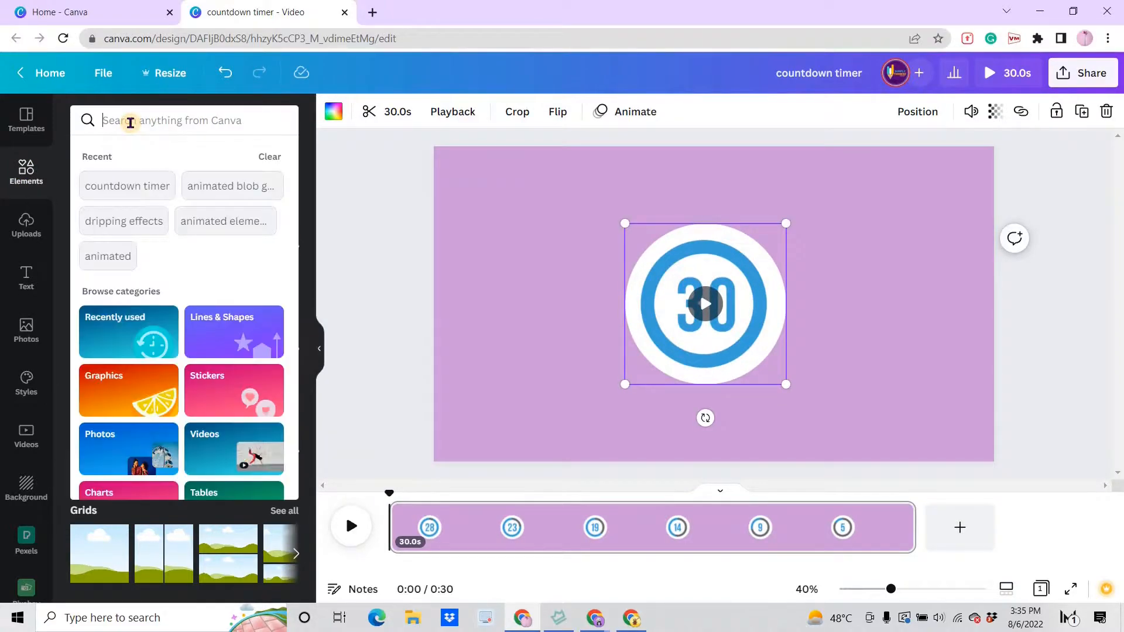
type("animated elements blob grad")
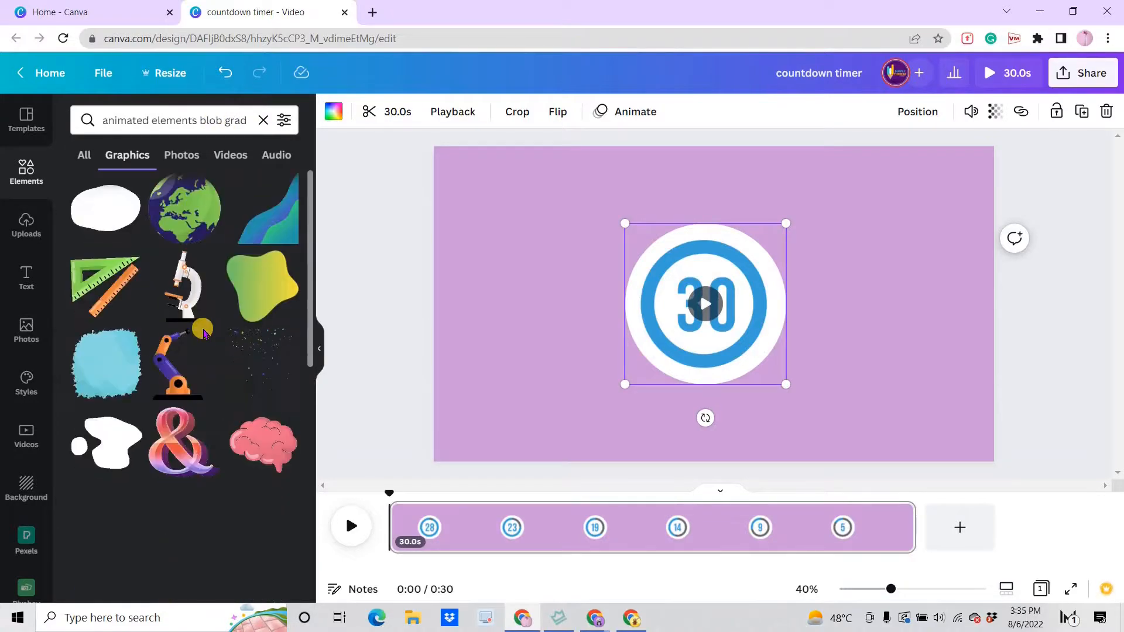
scroll("down", 3)
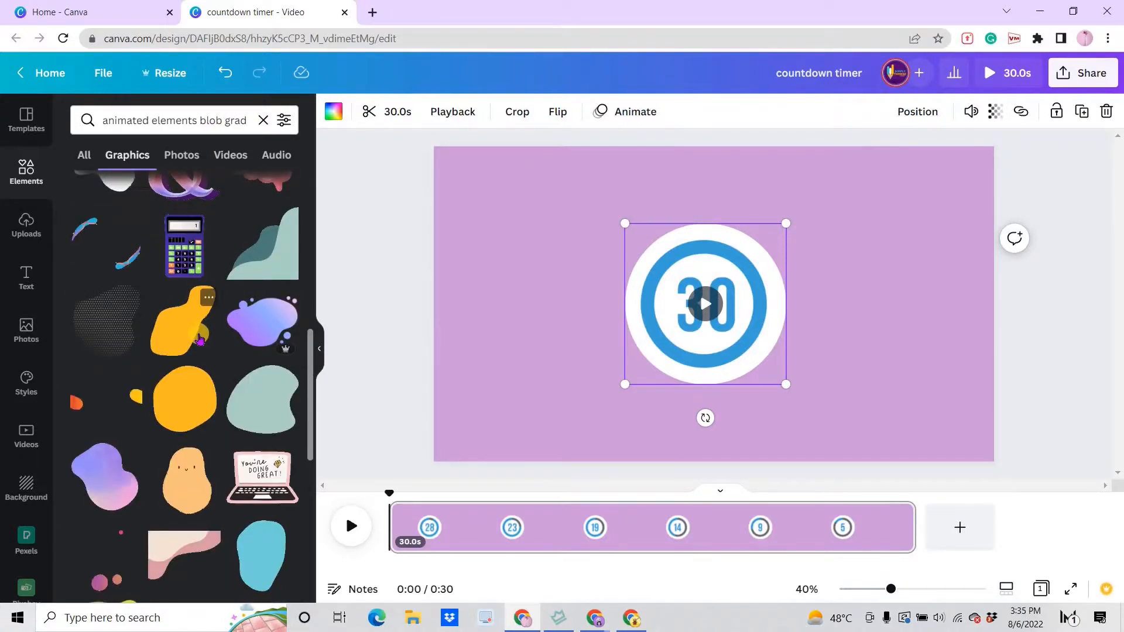
scroll("down", 3)
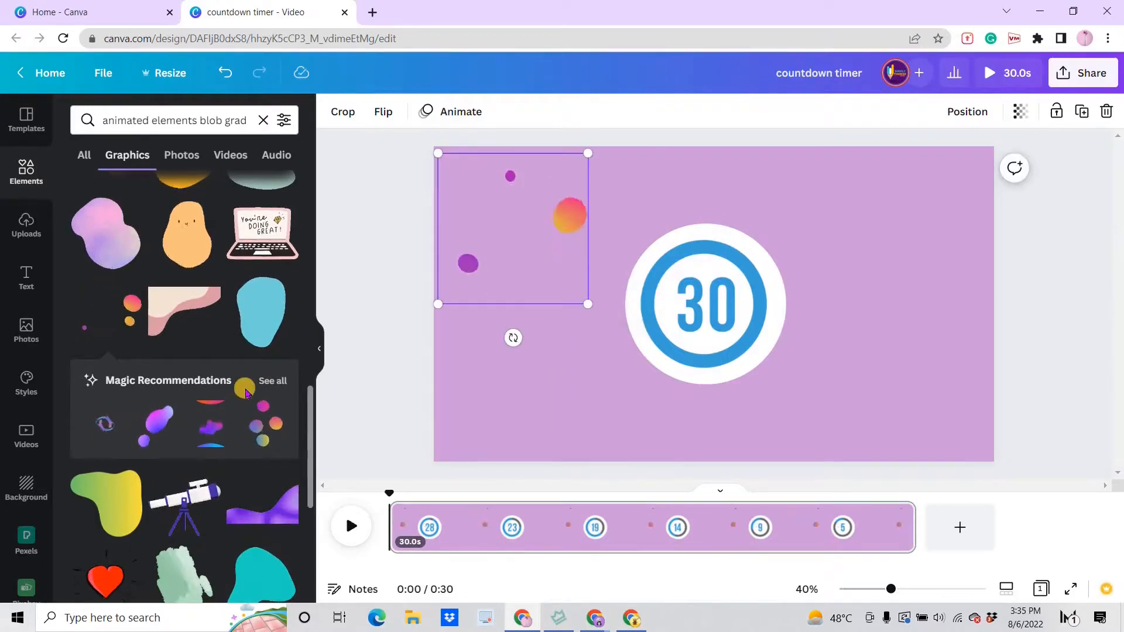
left_click(273, 380)
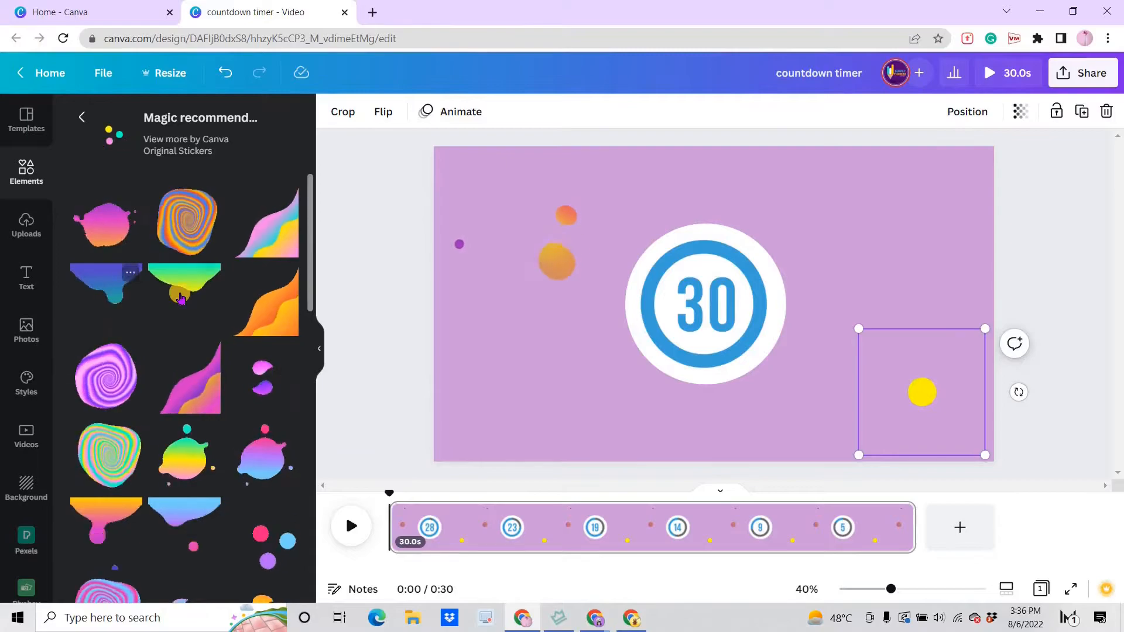
- Darken the background to dark purple and add the dripping gradient shape along the top edge
scroll("down", 3)
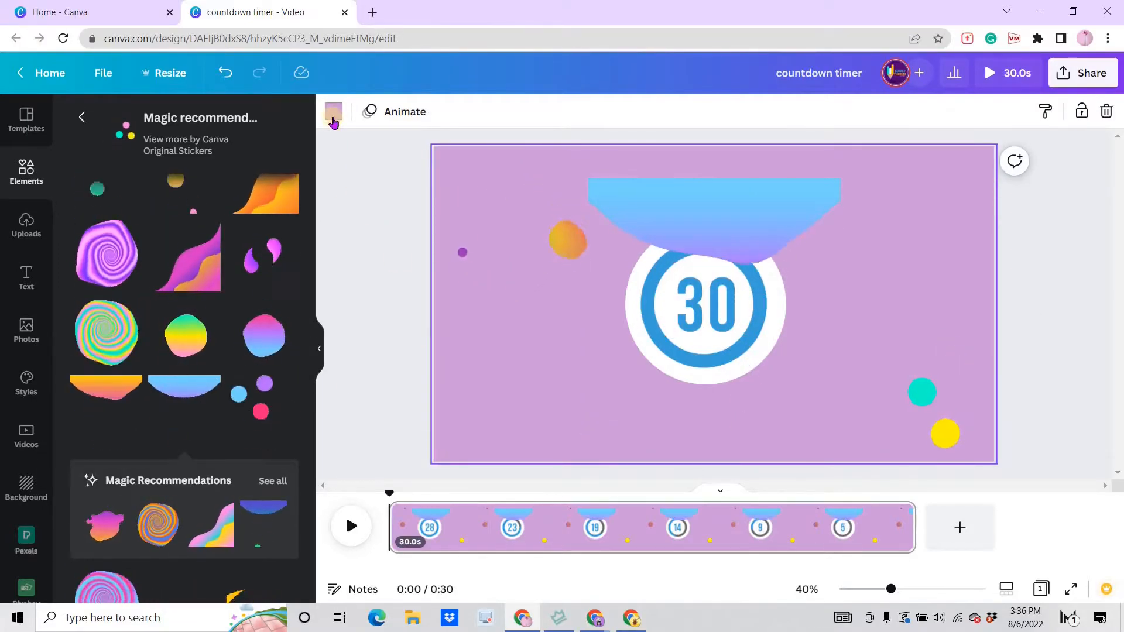
left_click(332, 111)
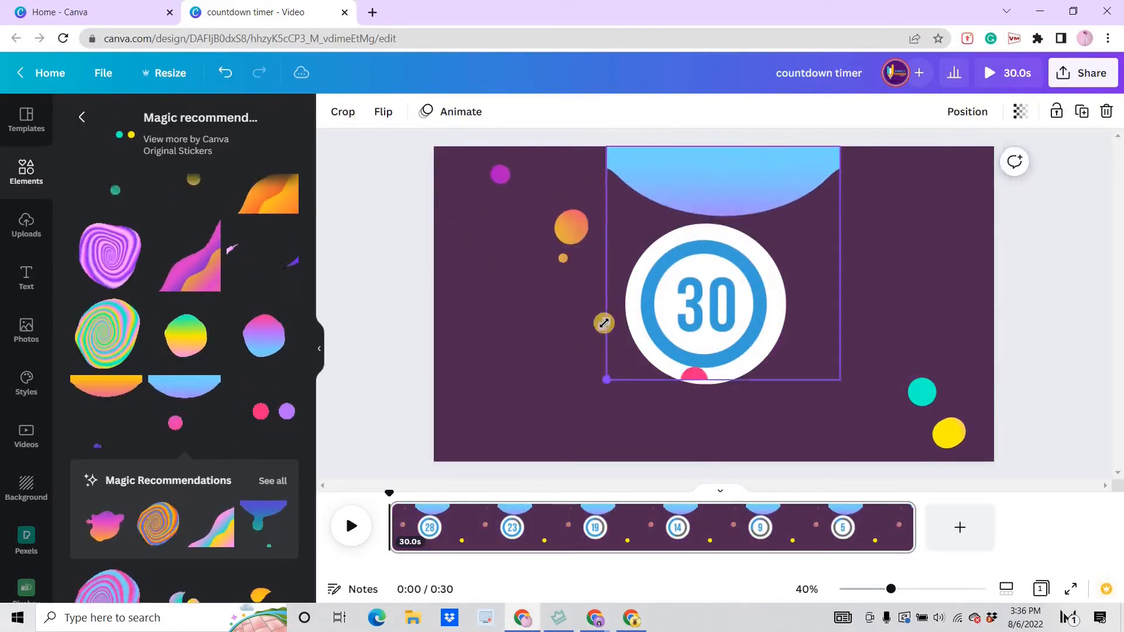
left_click(704, 302)
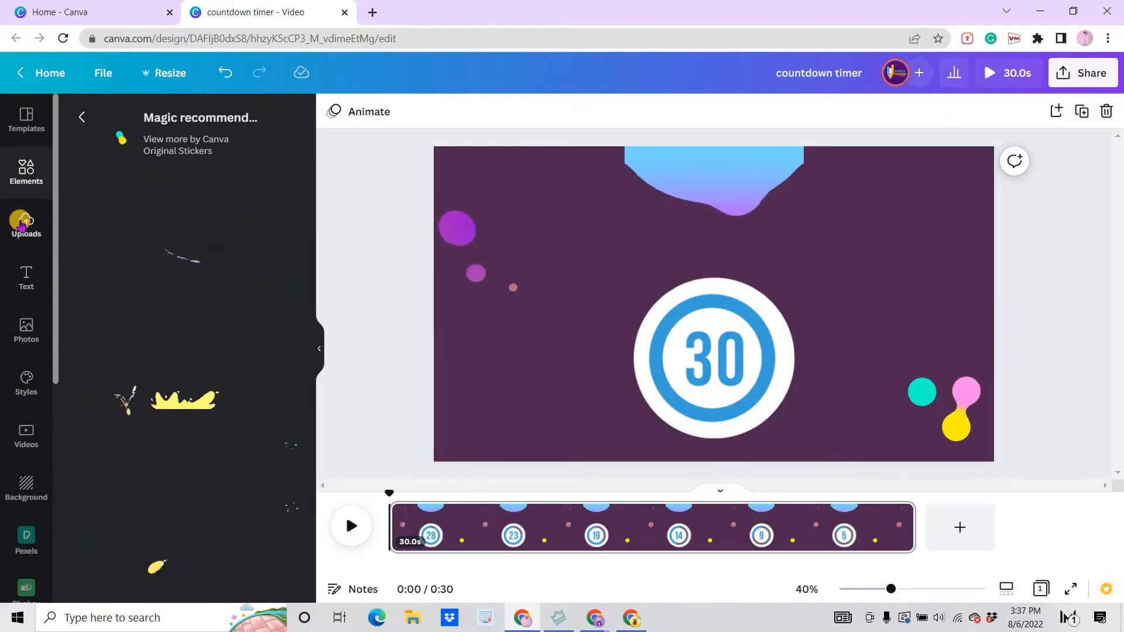
- Add the uploaded Believe - NEFFEX.mp3 from Uploads > Audio as the video's soundtrack
left_click(26, 225)
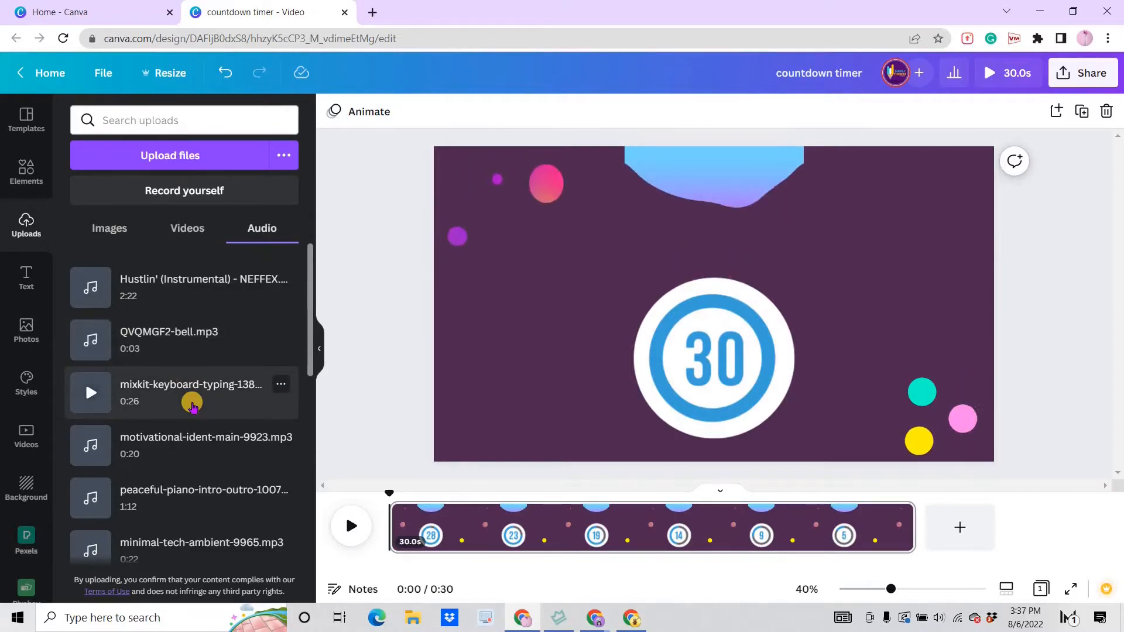
scroll("down", 3)
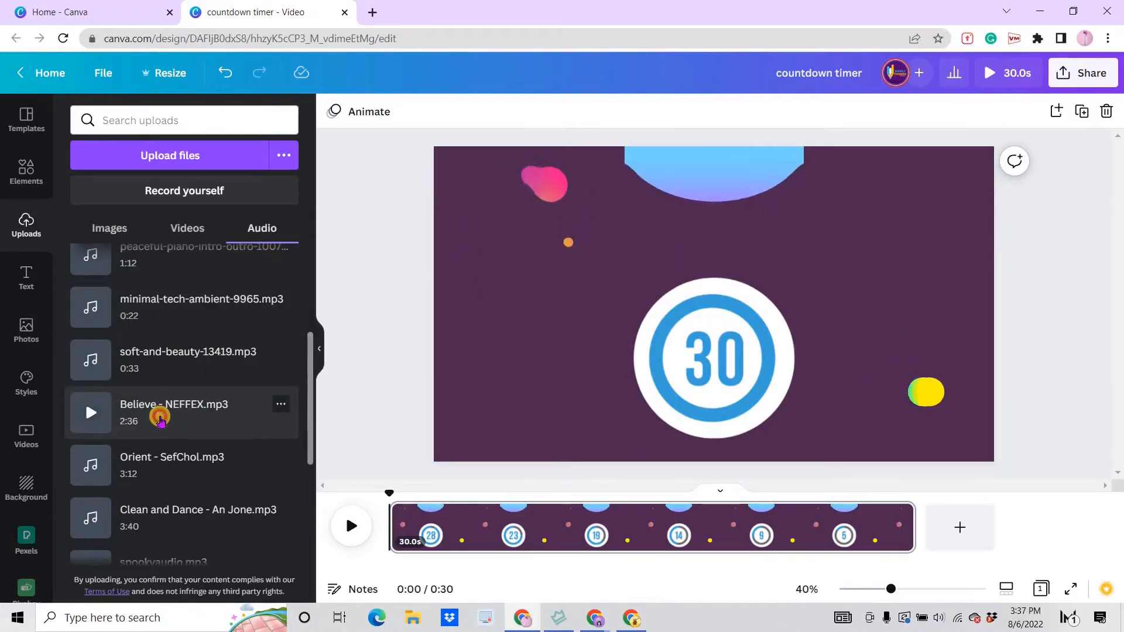
left_click(90, 412)
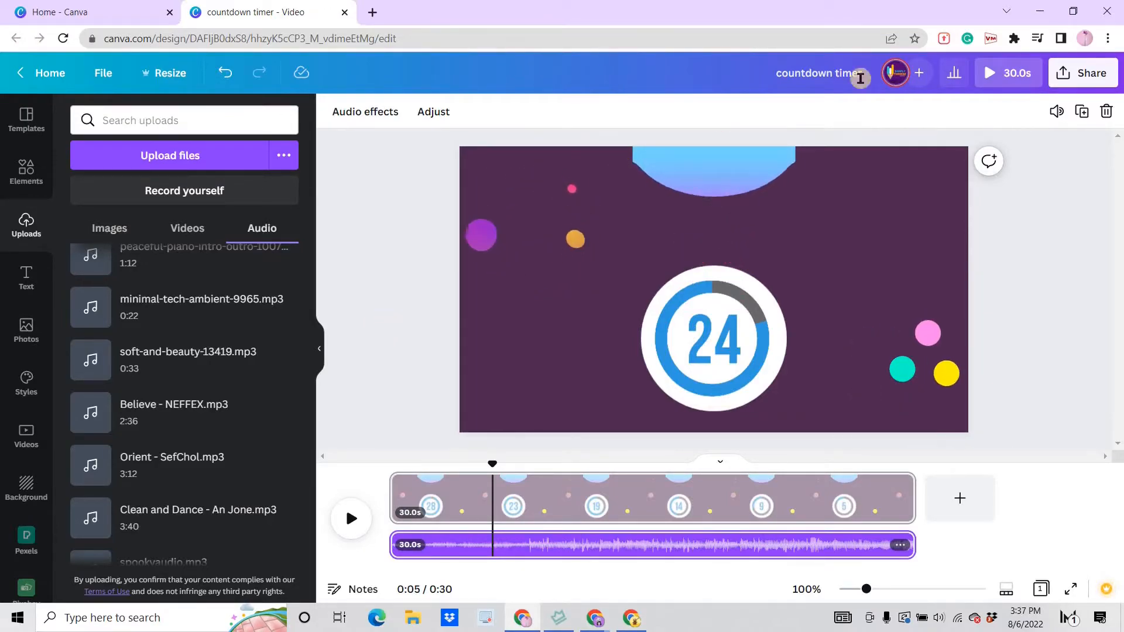
- Download the countdown as an MP4 video via Share > Download and play it in the media player
left_click(1081, 72)
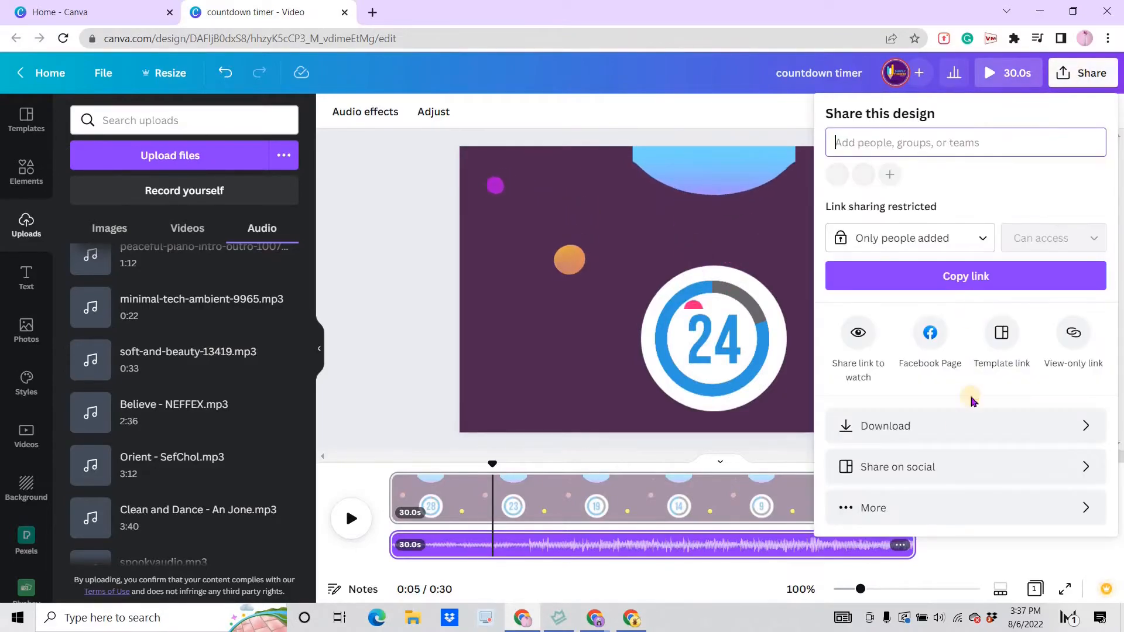
left_click(885, 426)
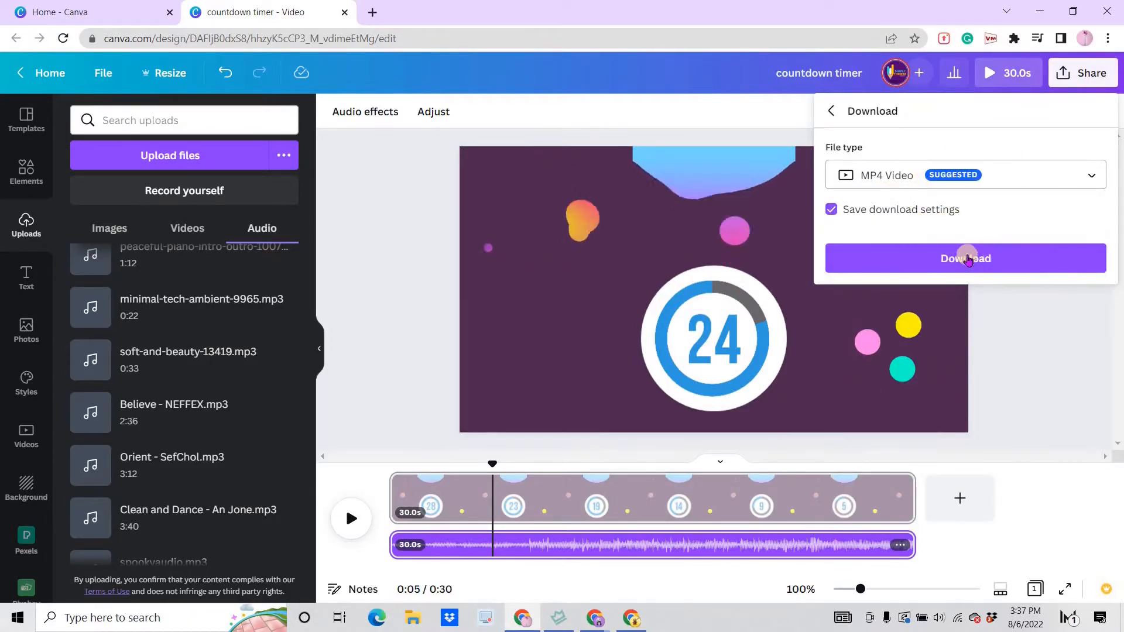
left_click(965, 257)
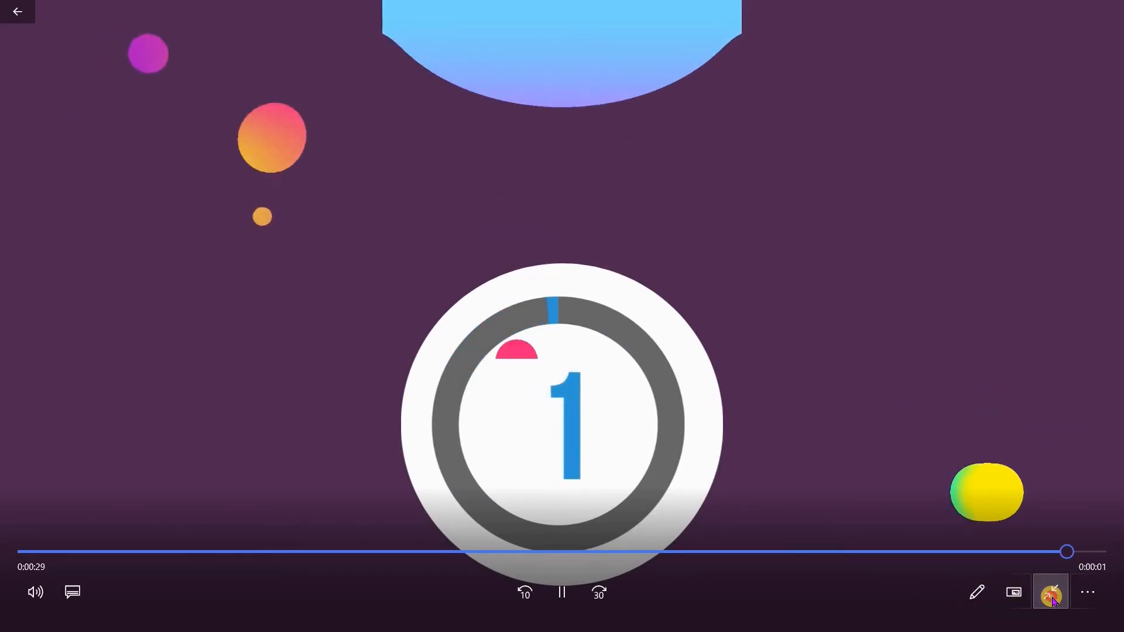
left_click(1048, 593)
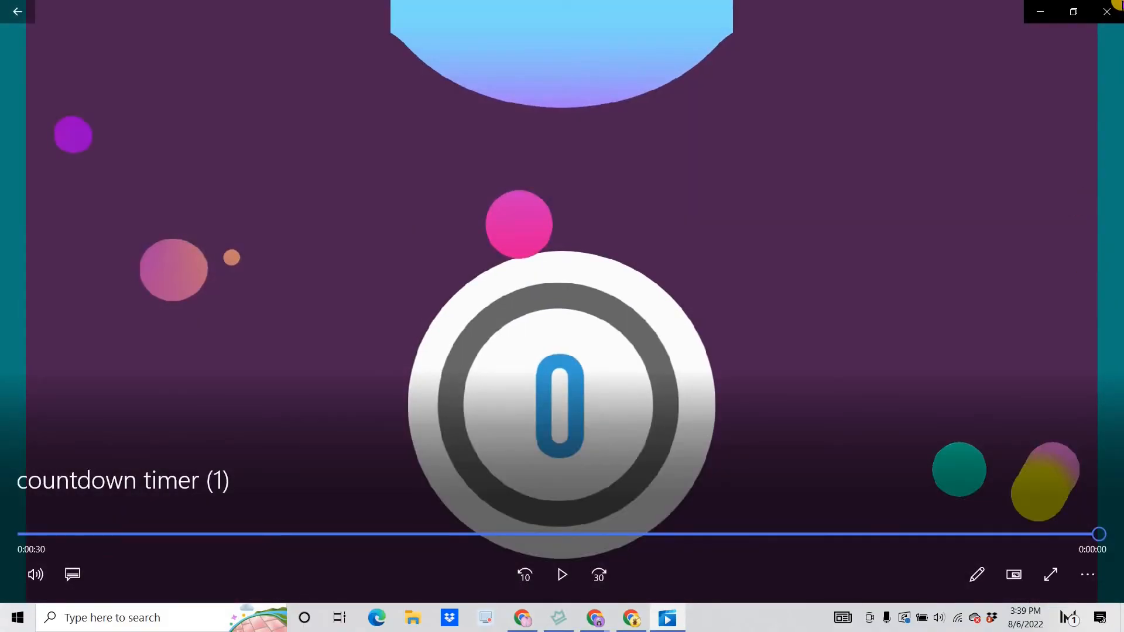